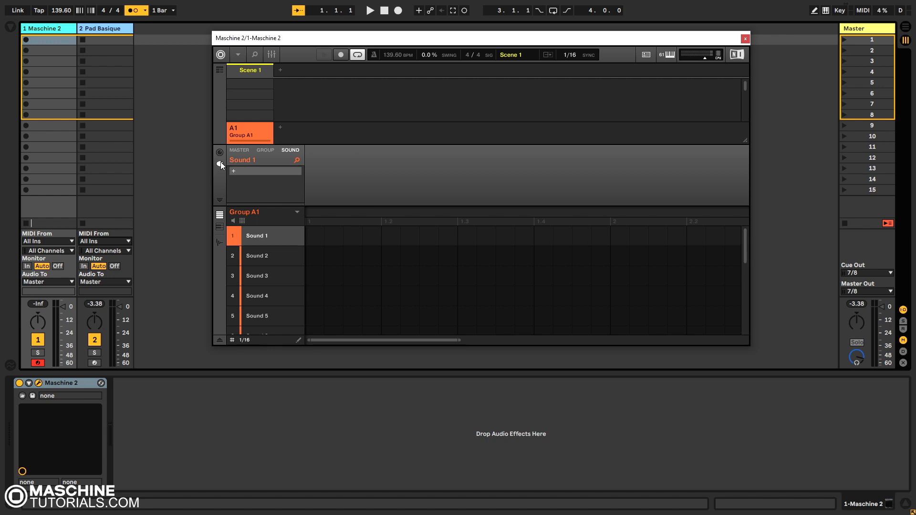
Select the Pad Basique track so its Wavetable synth shows in the Device View
left_click(104, 28)
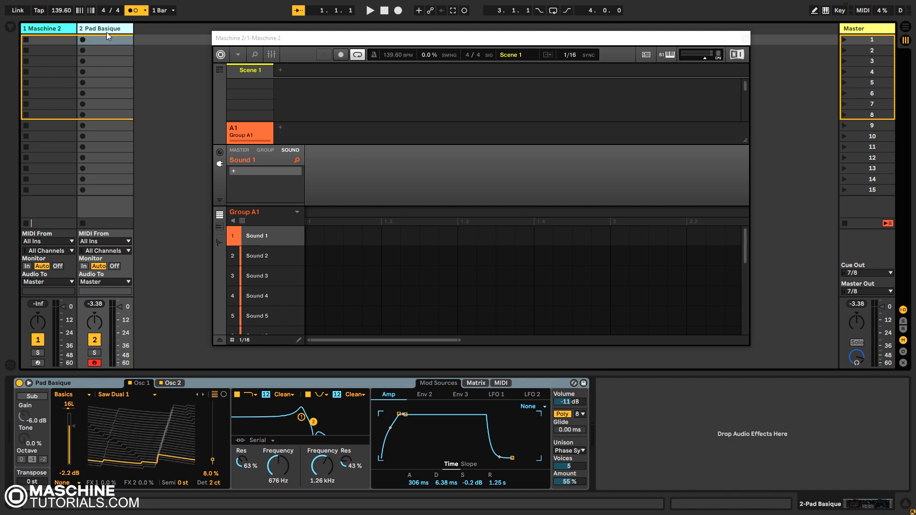
mouse_move(113, 39)
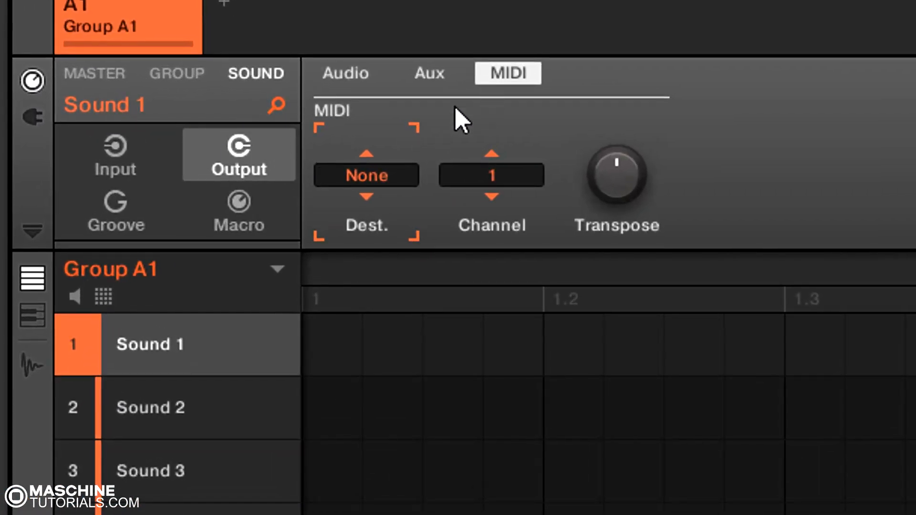
Set Sound 1's MIDI output destination to Host on channel 1
left_click(365, 175)
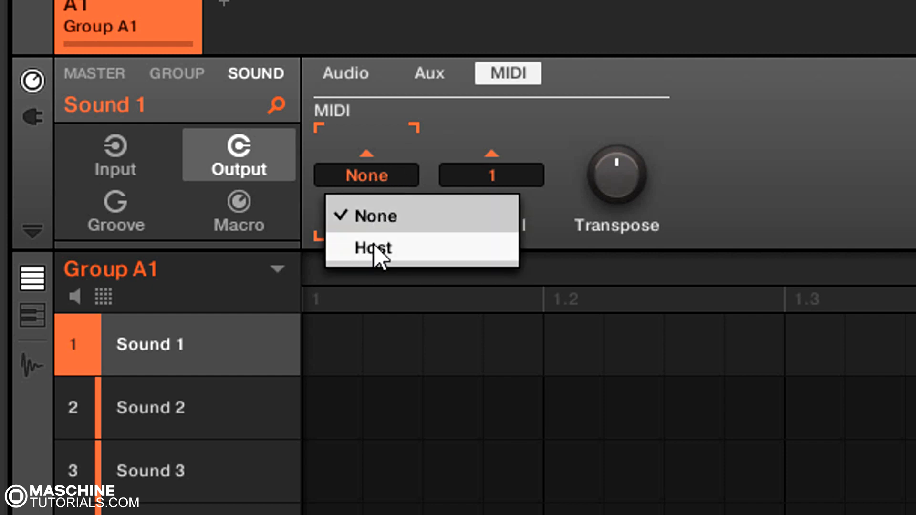
left_click(372, 247)
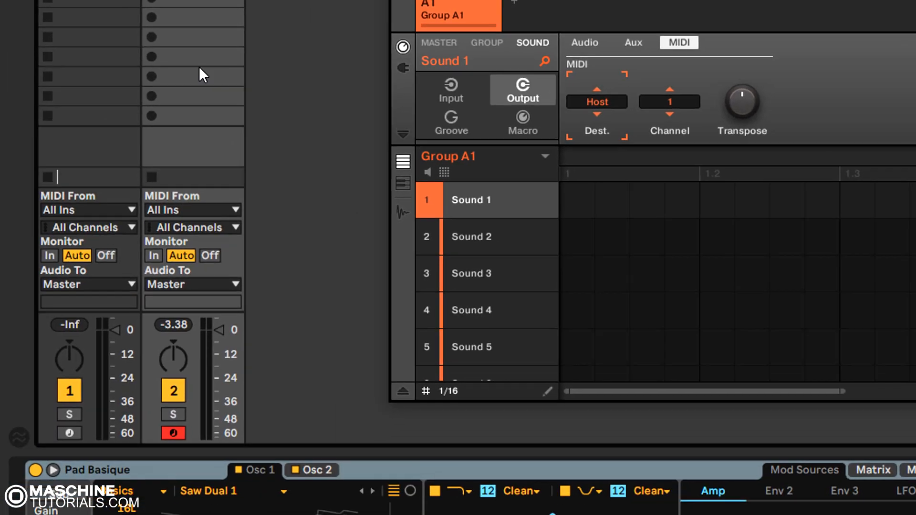
mouse_move(210, 217)
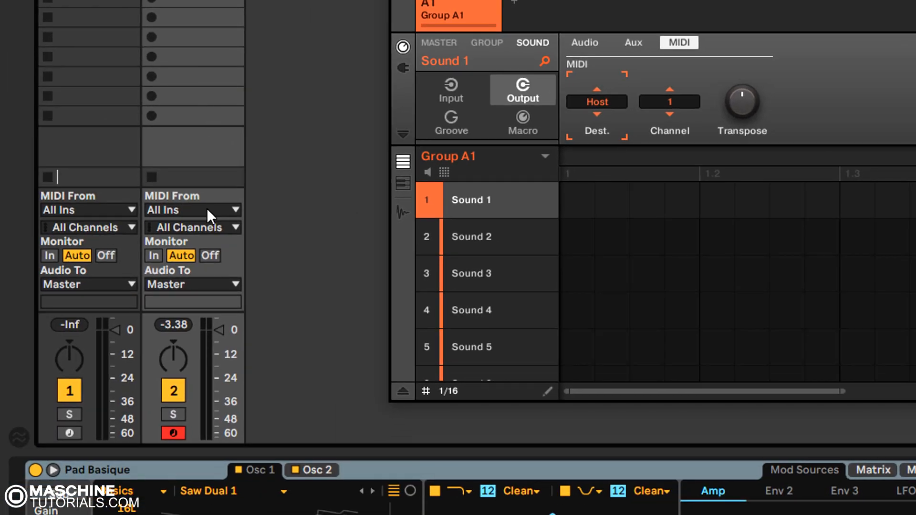
Set Pad Basique's MIDI From source to the 1-Maschine 2 track
left_click(192, 209)
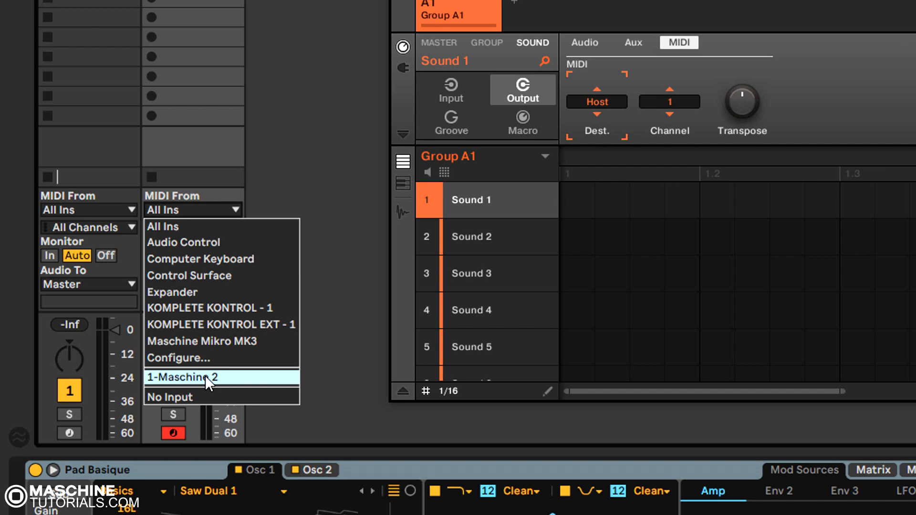
left_click(183, 376)
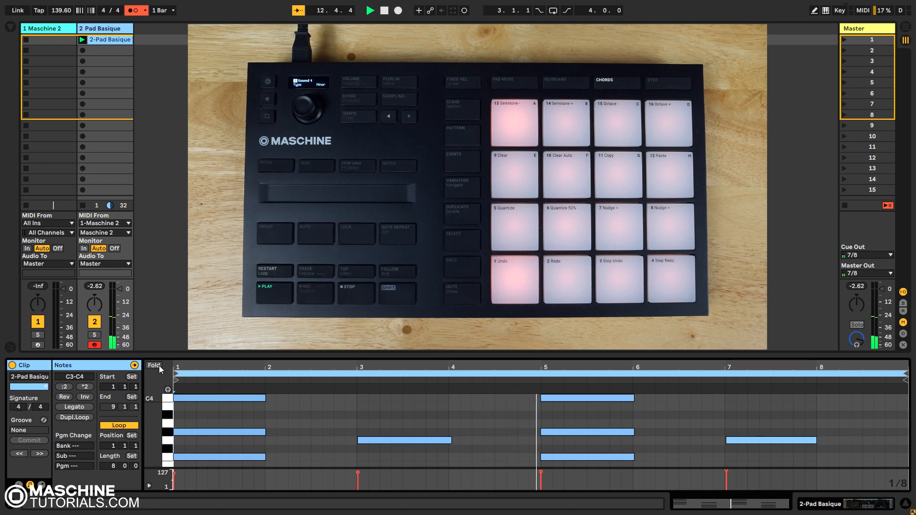
left_click(153, 365)
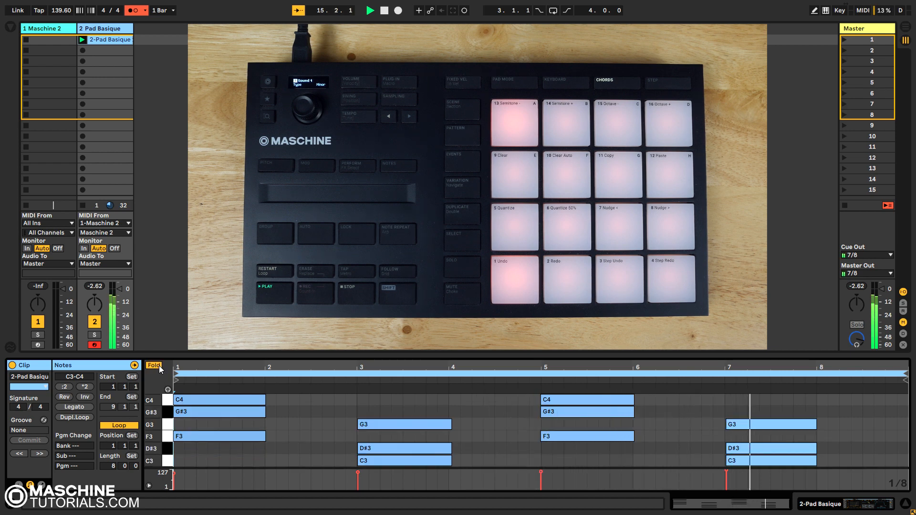
left_click(153, 365)
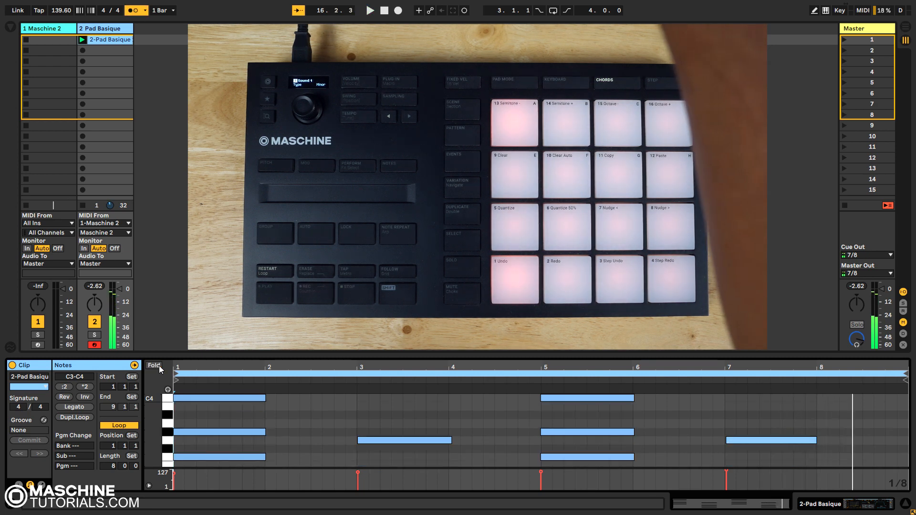